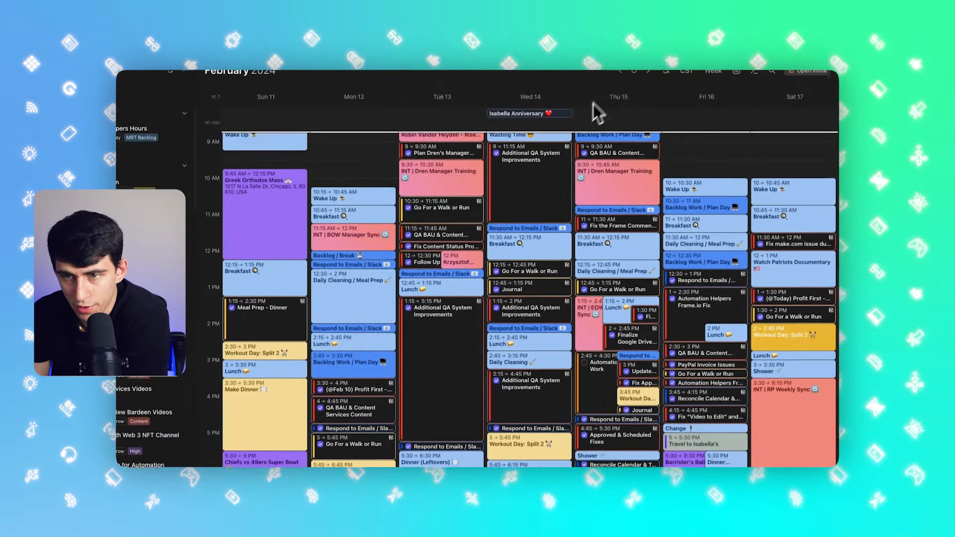
pyautogui.click(620, 75)
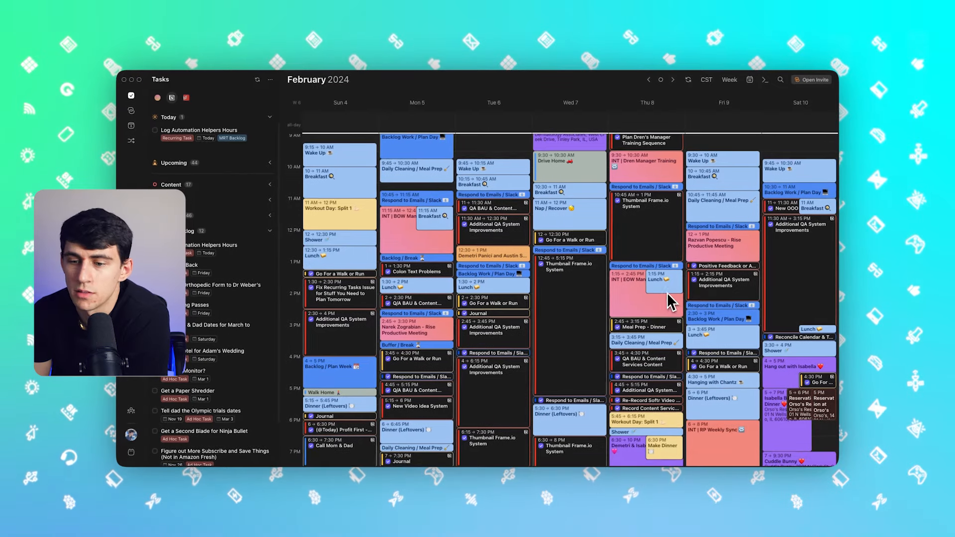
pyautogui.scroll(-3)
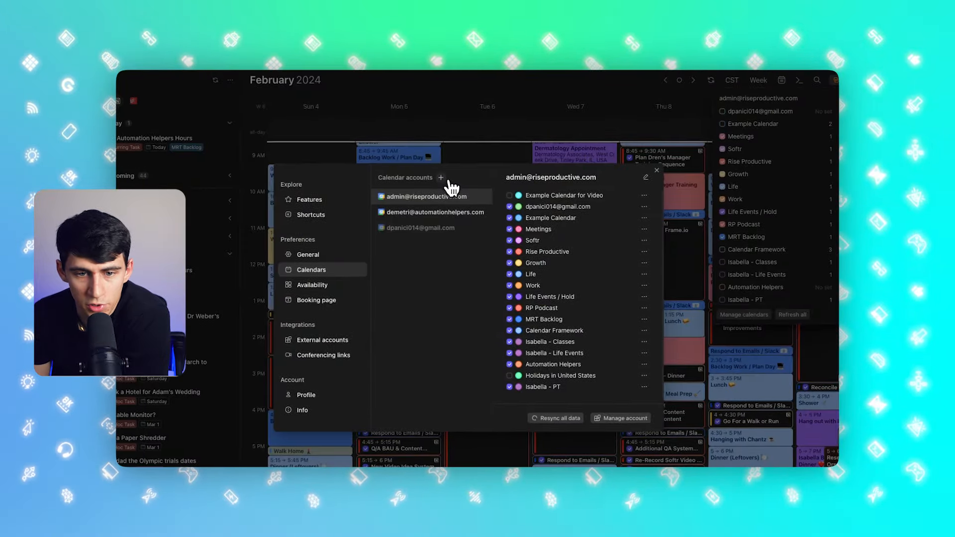
# - Start adding a calendar account and view the tools available to connect
pyautogui.click(440, 177)
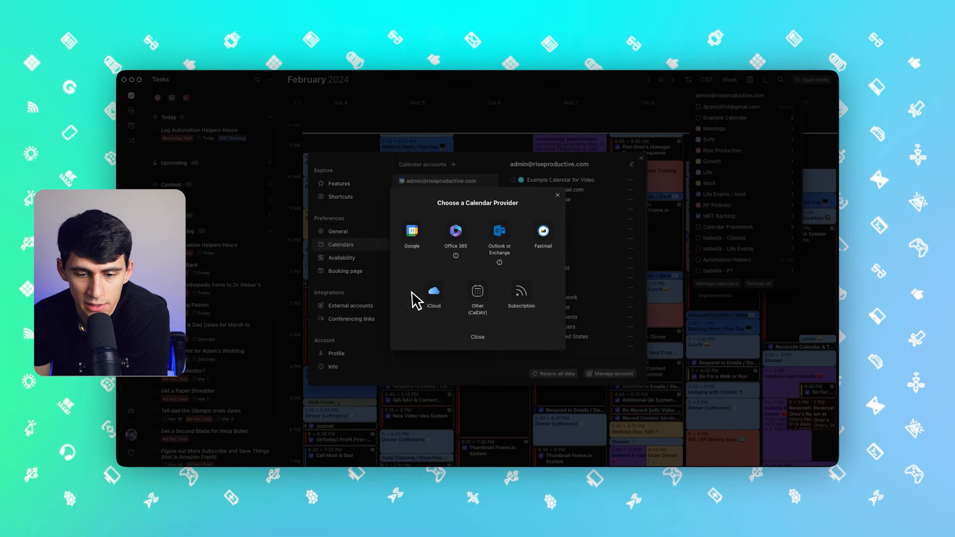
pyautogui.moveTo(526, 244)
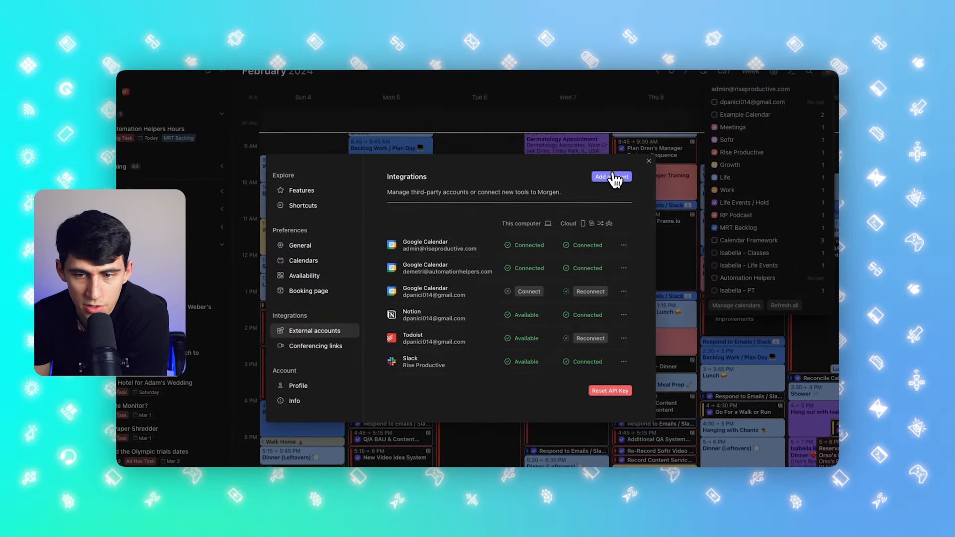
pyautogui.click(611, 176)
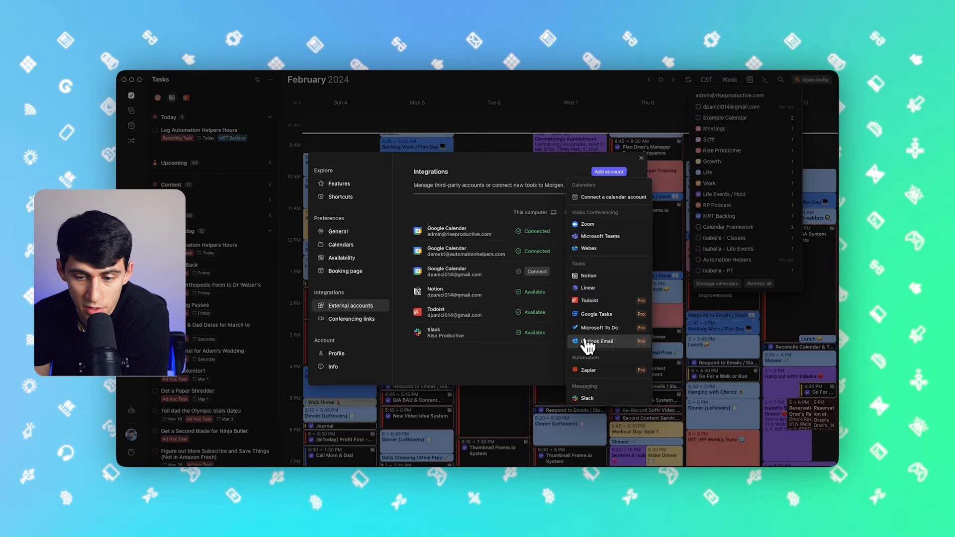
pyautogui.moveTo(609, 315)
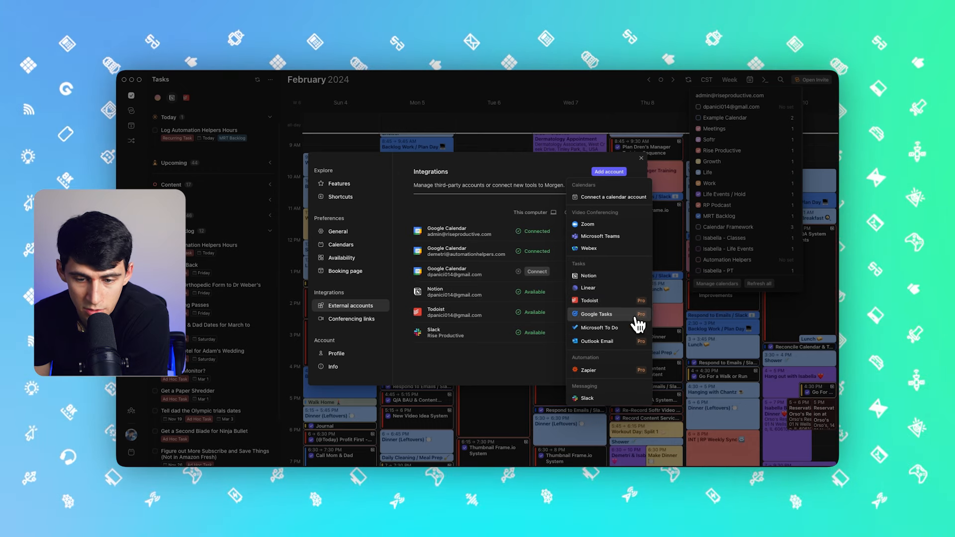
pyautogui.moveTo(635, 337)
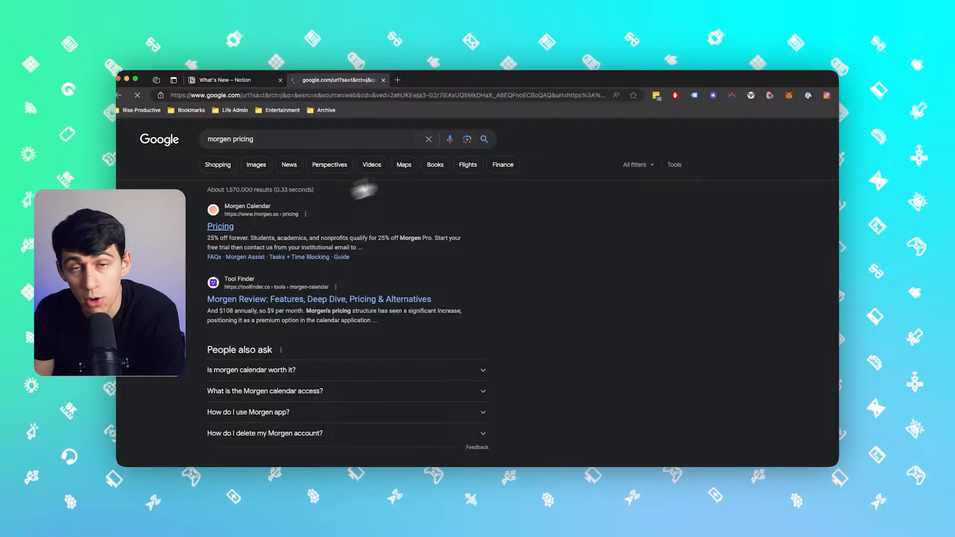
# - Open the Morgen Pricing result and scroll to the Basic, Pro and Enterprise plans
pyautogui.click(220, 226)
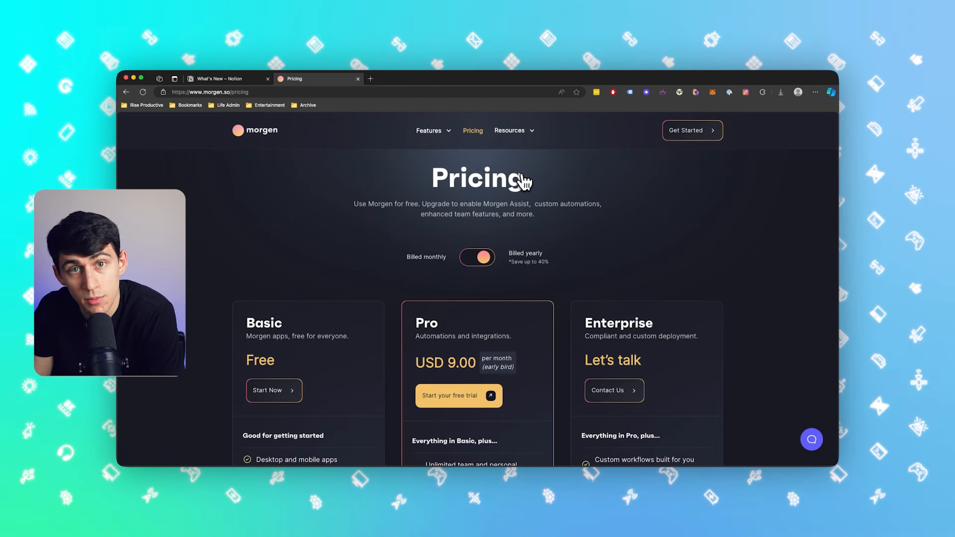
pyautogui.scroll(-3)
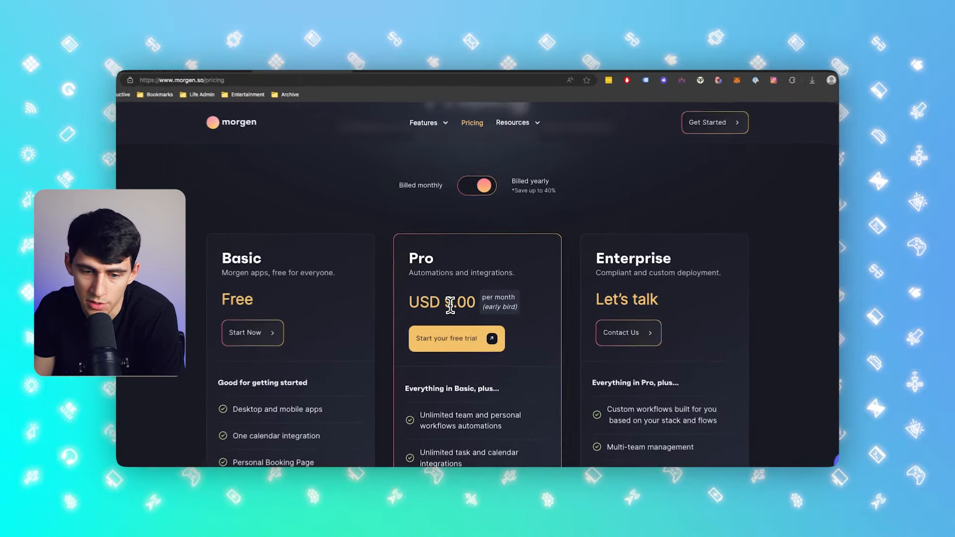
pyautogui.scroll(-3)
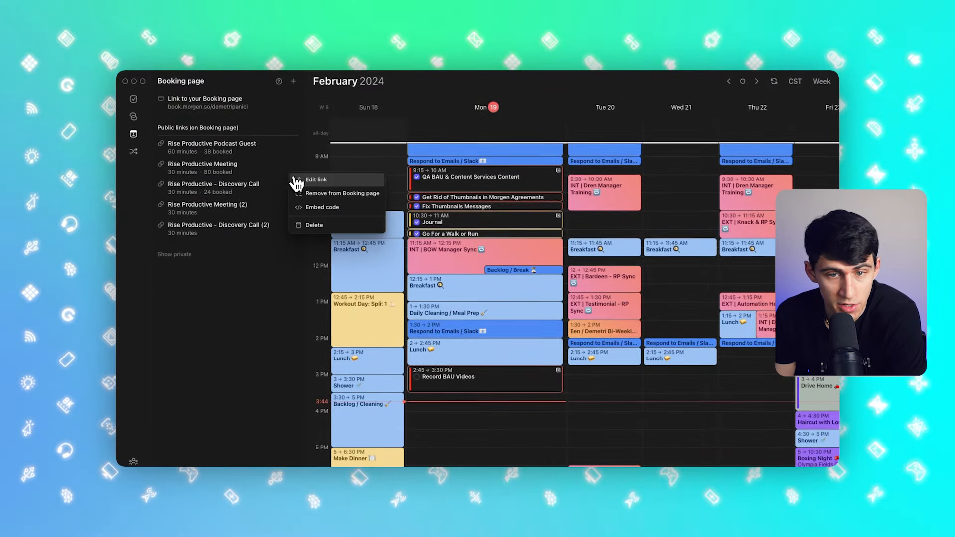
# - Edit one of the public booking links on Morgen's booking page
pyautogui.click(315, 180)
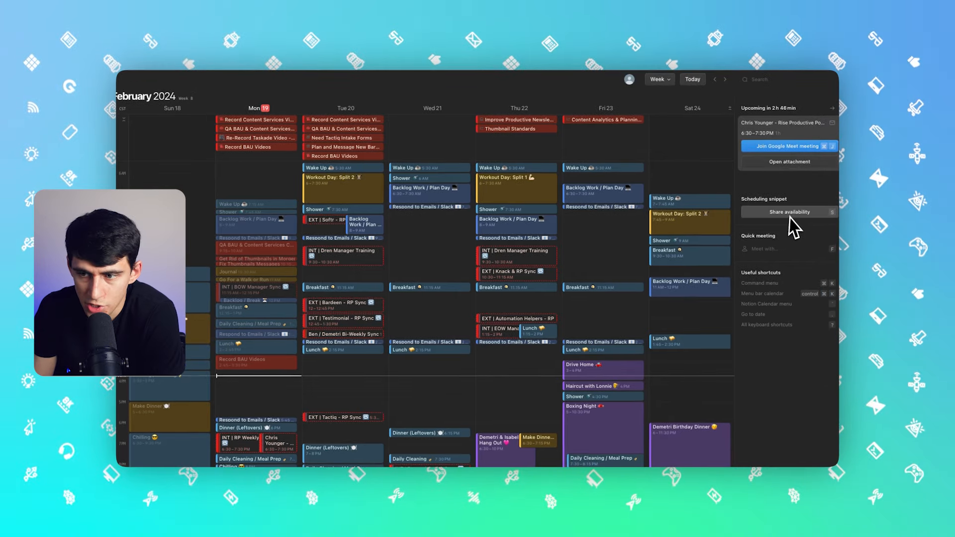
# - Choose Share availability under Scheduling snippet for the February 18 week
pyautogui.click(790, 212)
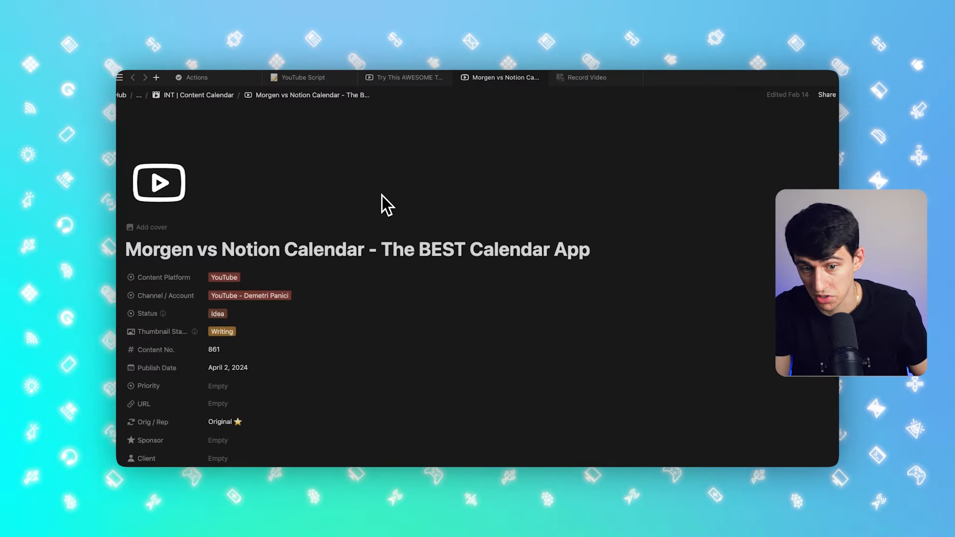
# - Bring up Notion's quick search to reach the Morgen vs Notion Calendar page
pyautogui.press('cmd+k')
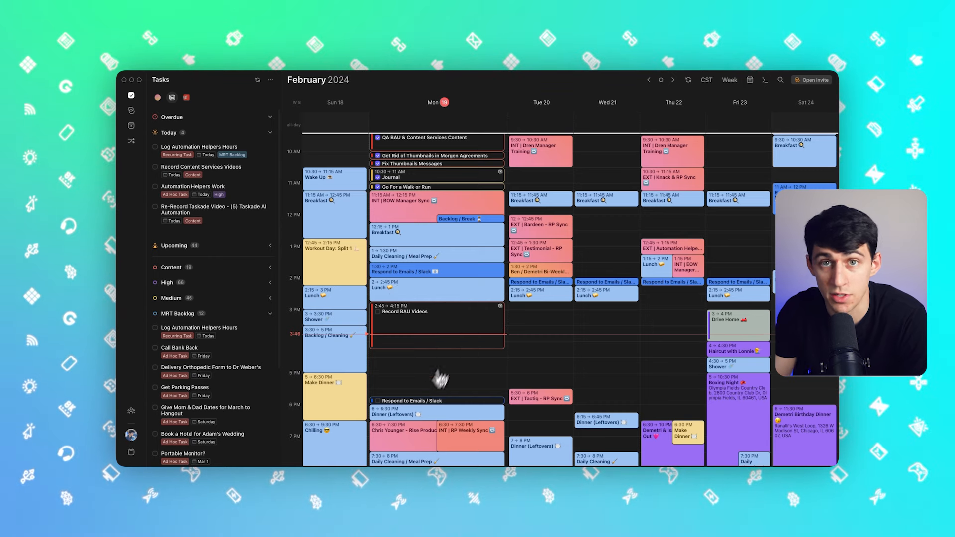
pyautogui.moveTo(503, 295)
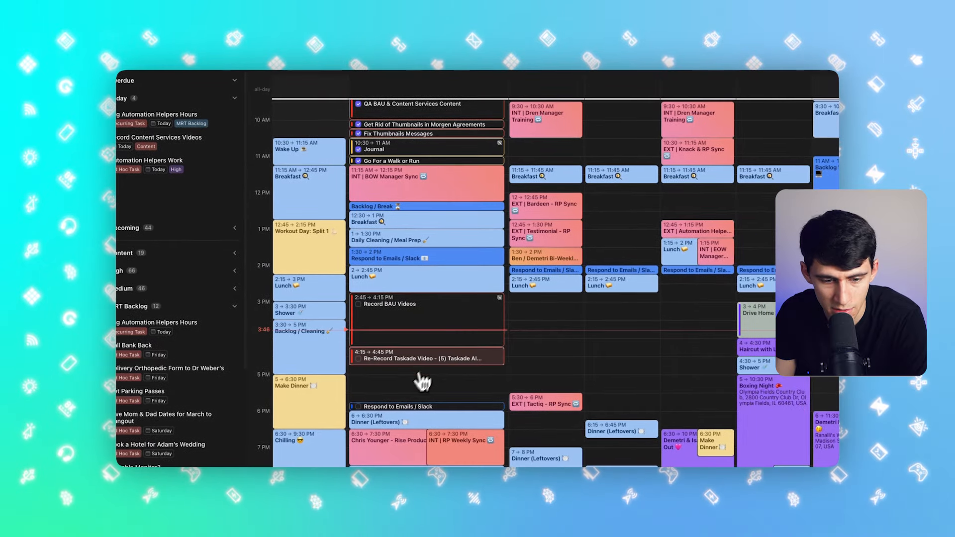
# - Open the Re-Record Taskade Video block's details, then return to the calendar
pyautogui.click(426, 358)
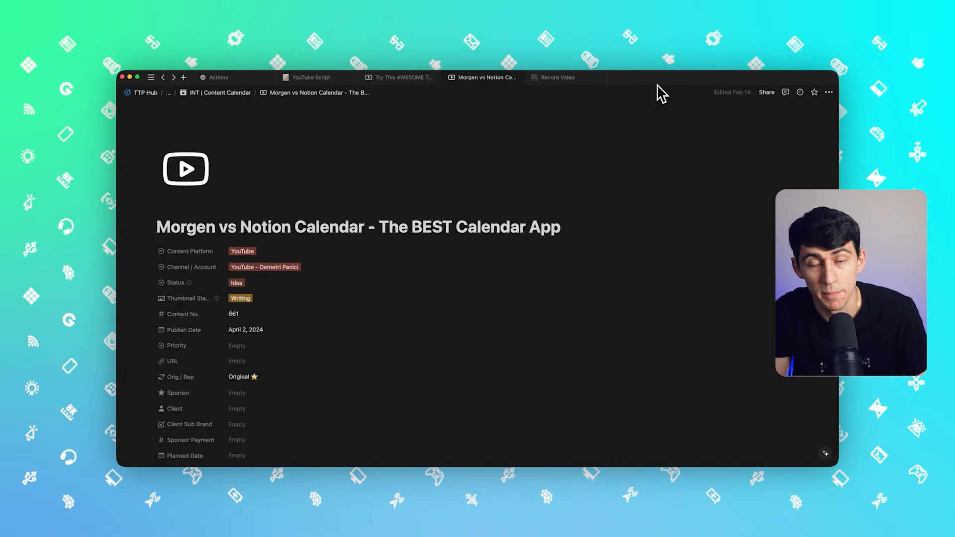
pyautogui.click(481, 78)
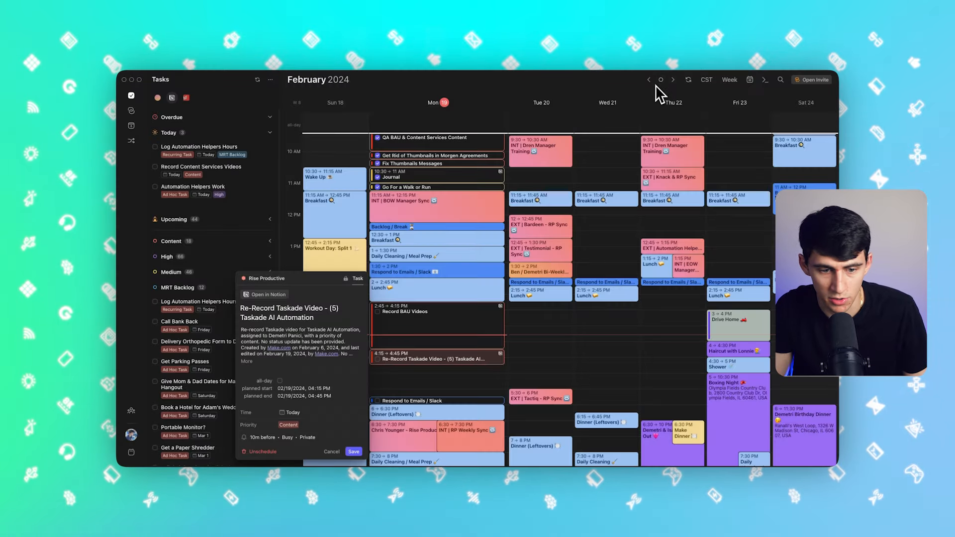
# - Attach the 'record bau' Notion page to the Monday Record BAU Videos event
pyautogui.click(267, 294)
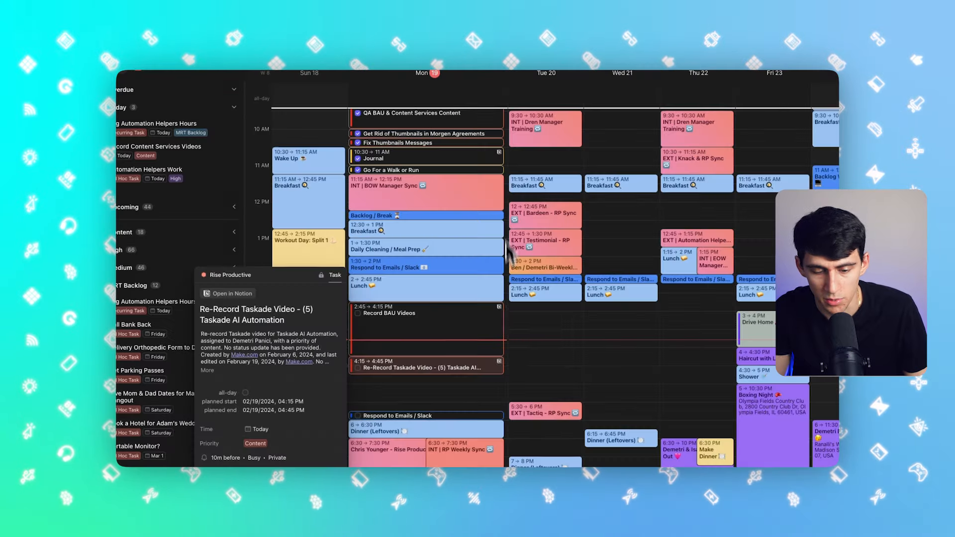
pyautogui.click(233, 293)
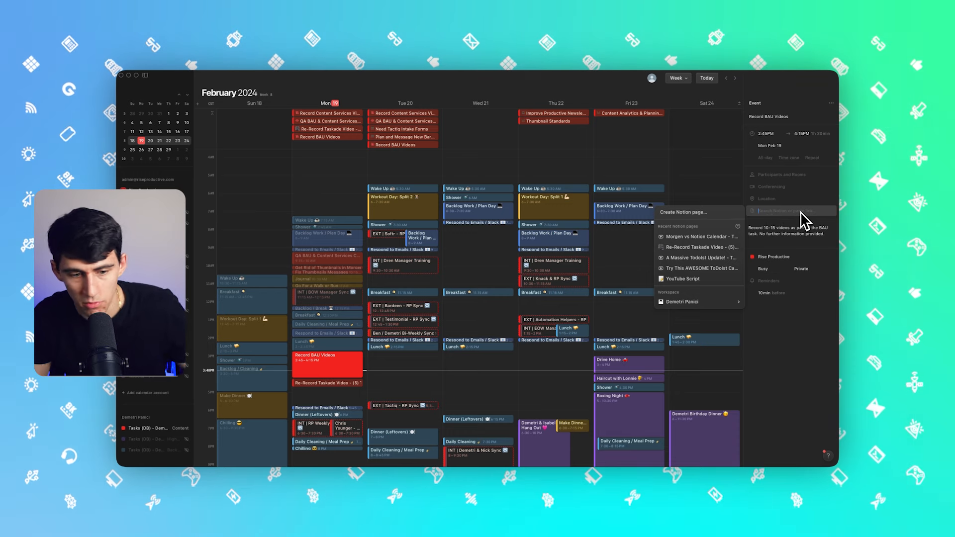
pyautogui.write('record bau')
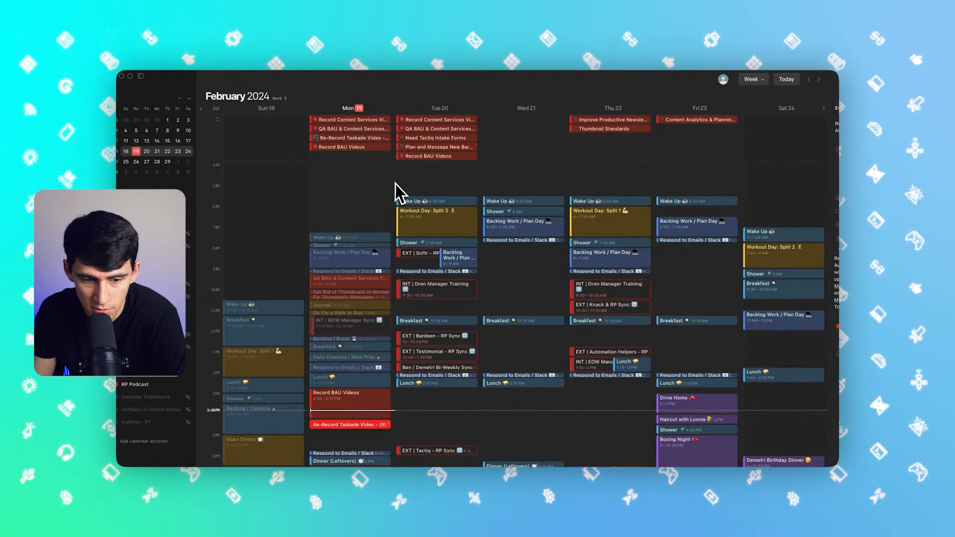
# - Assign the Re-Record Taskade Video event to the Tasks (DB) - Content calendar
pyautogui.scroll(-3)
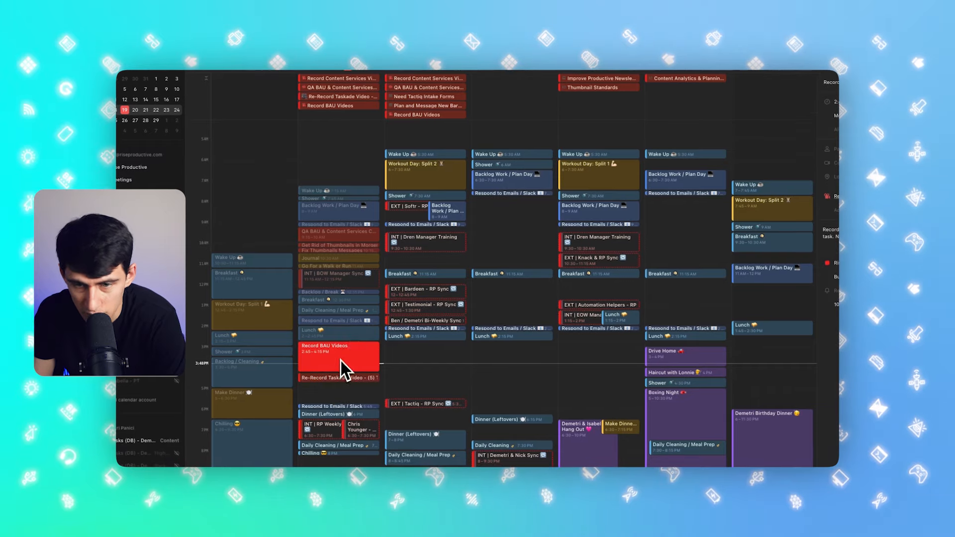
pyautogui.rightClick(329, 347)
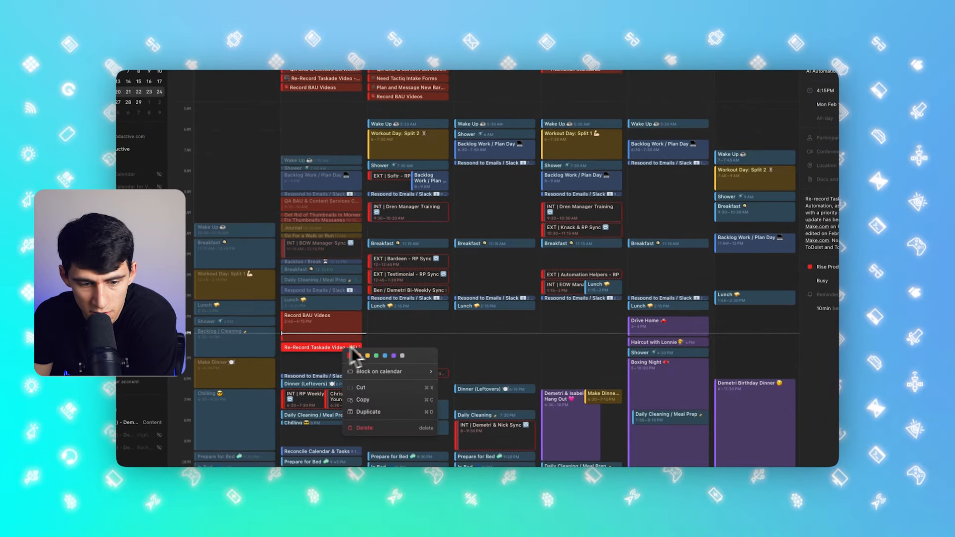
pyautogui.moveTo(365, 426)
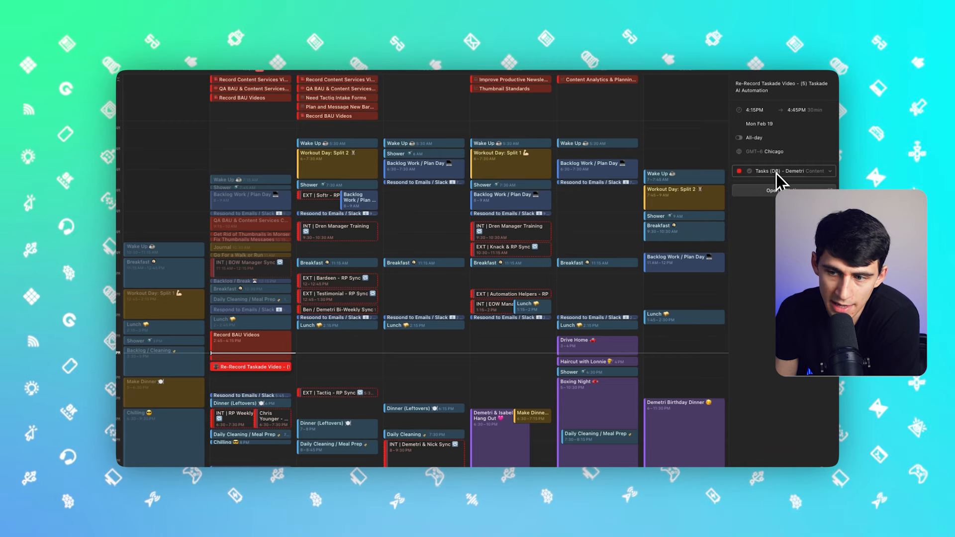
pyautogui.click(784, 171)
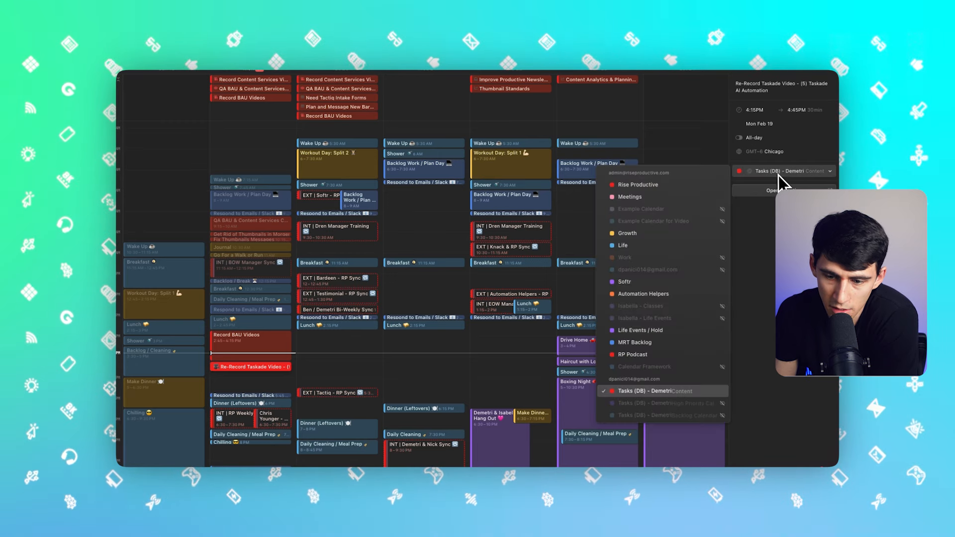
pyautogui.click(639, 185)
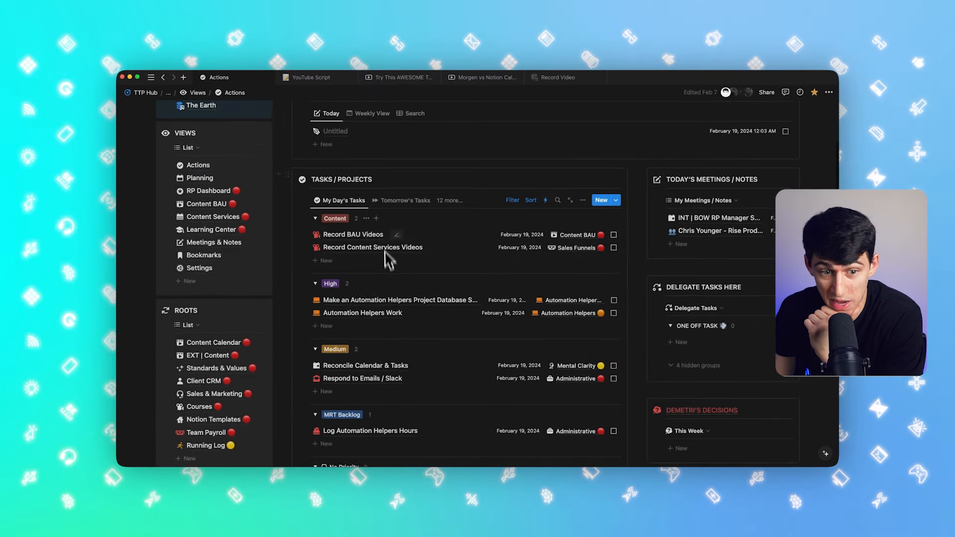
pyautogui.moveTo(499, 454)
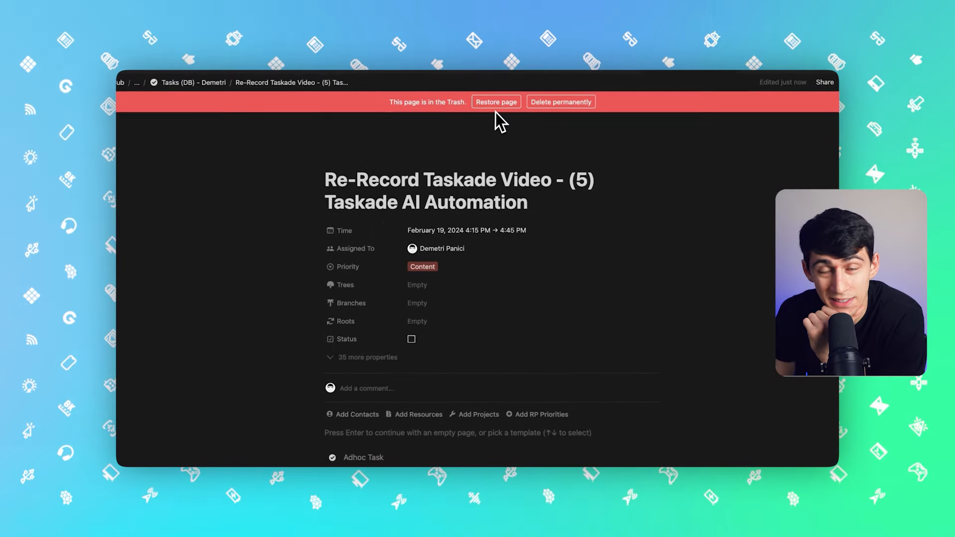
# - Restore the Re-Record Taskade Video page from the red trash banner
pyautogui.click(496, 101)
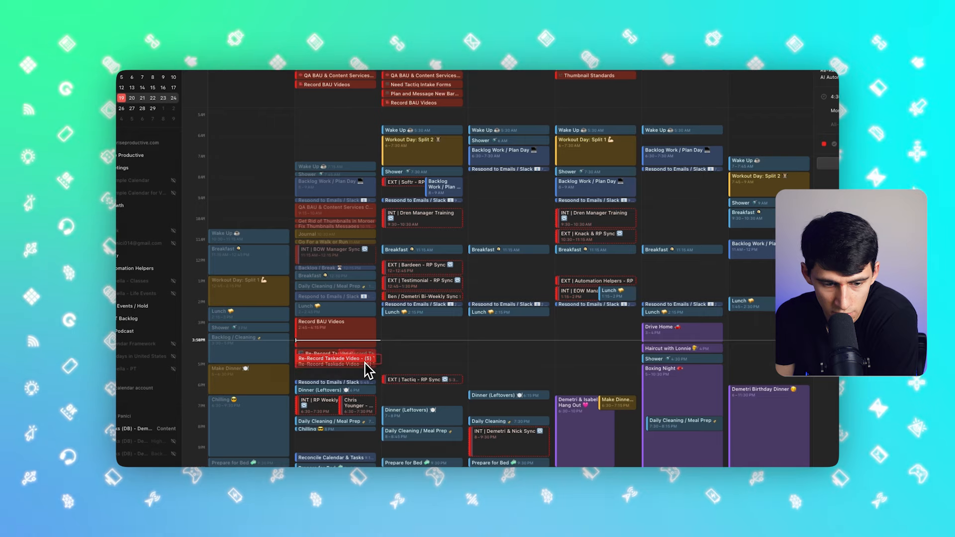
# - Open the Re-Record Taskade Video event in Monday's 4:15 PM slot
pyautogui.click(336, 358)
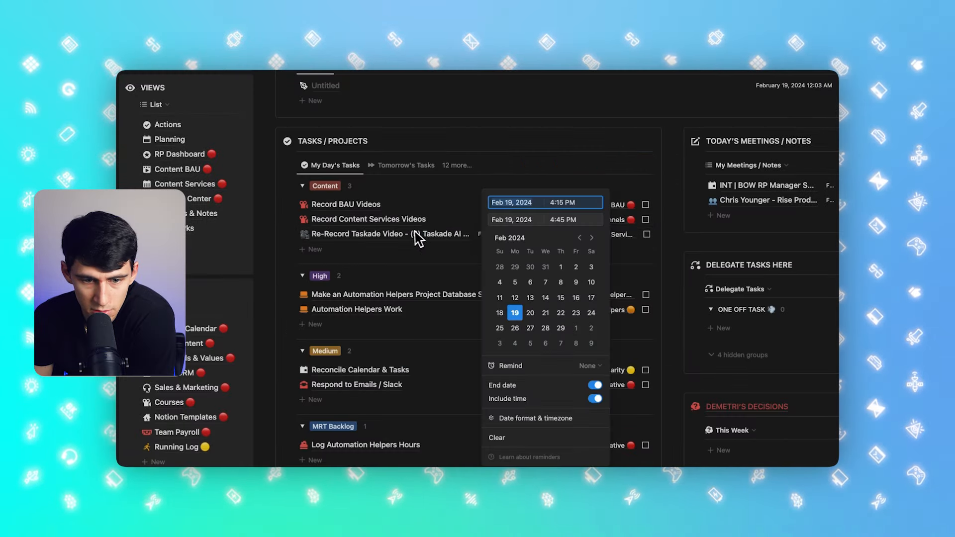
# - Open the Re-Record Taskade Video task page, then the Record BAU Videos task page
pyautogui.click(365, 234)
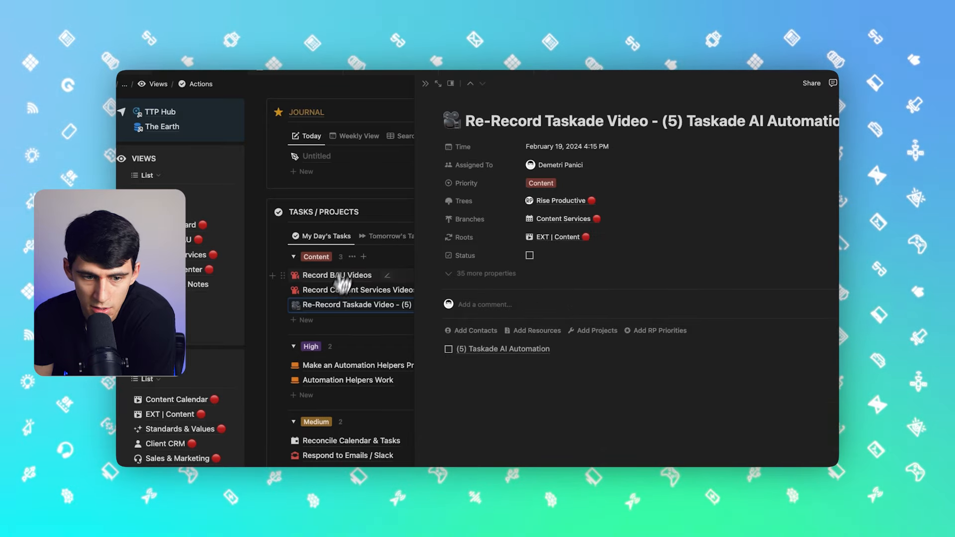
pyautogui.click(336, 275)
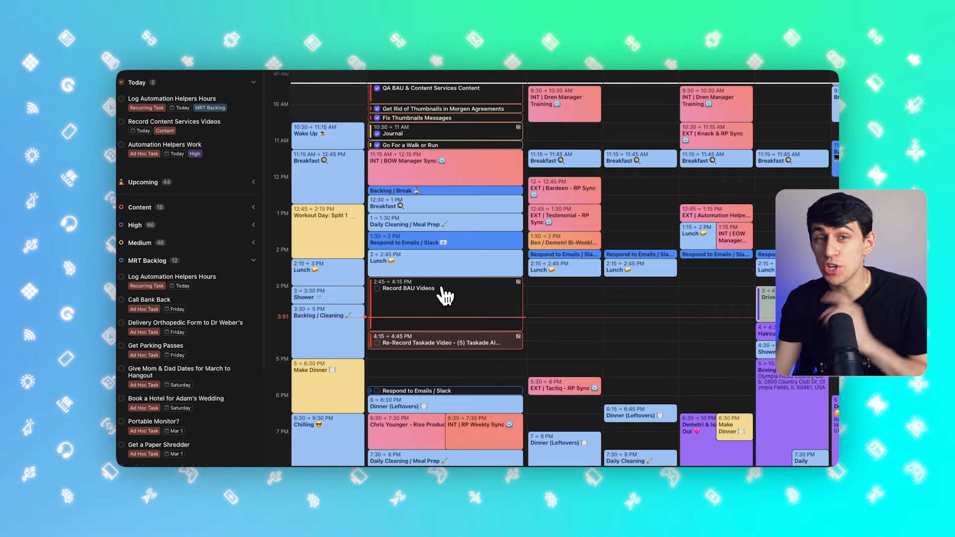
pyautogui.moveTo(439, 301)
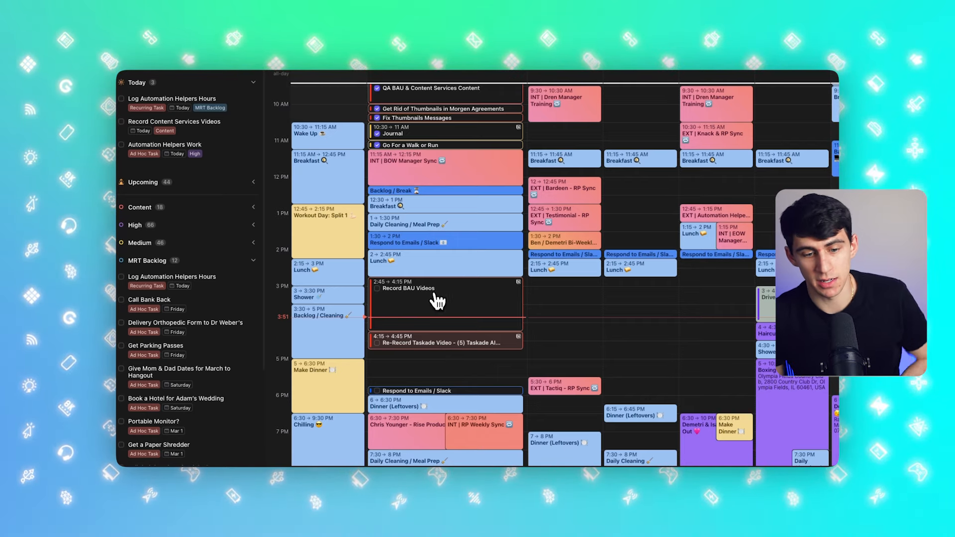
# - Select the Record BAU Videos block and open the task in Notion
pyautogui.click(437, 312)
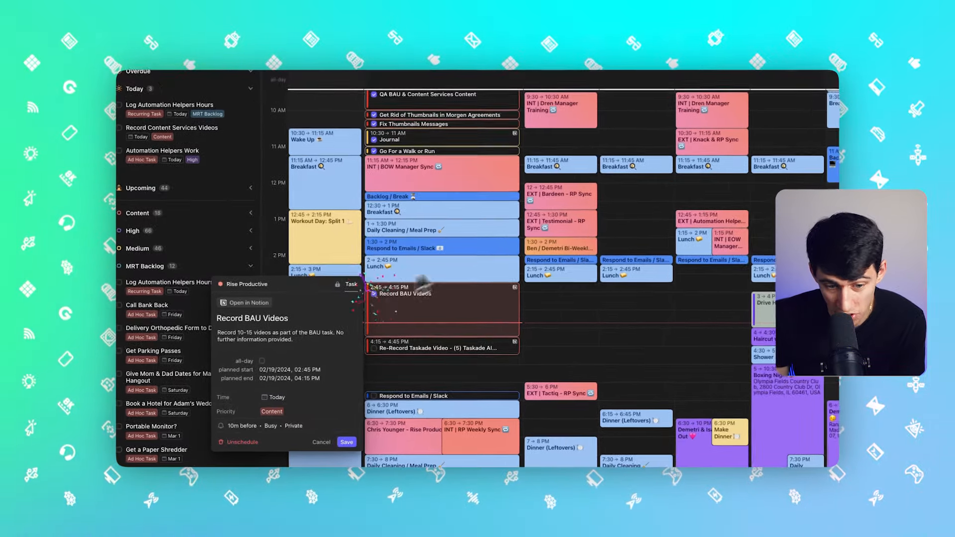
pyautogui.click(248, 303)
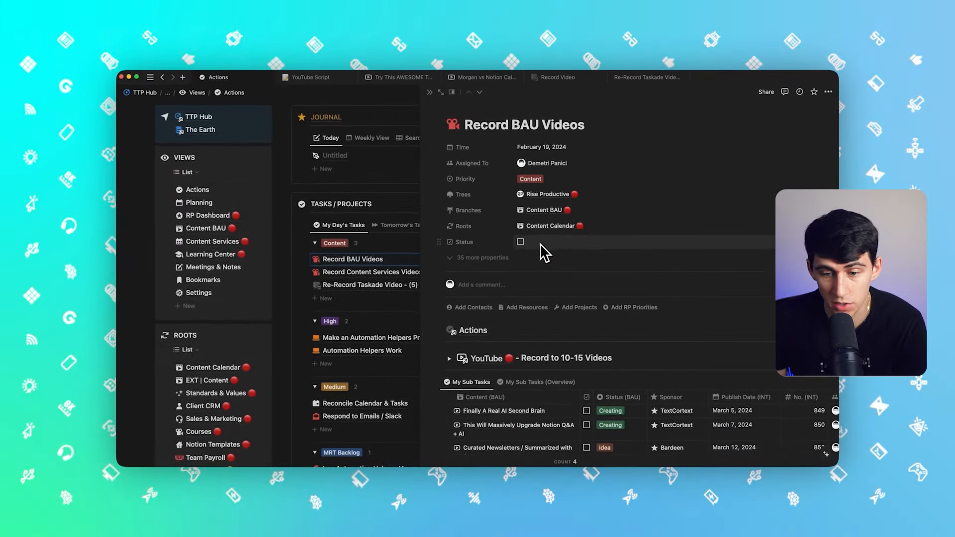
# - Tick the Status checkbox on the Record BAU Videos page
pyautogui.click(520, 242)
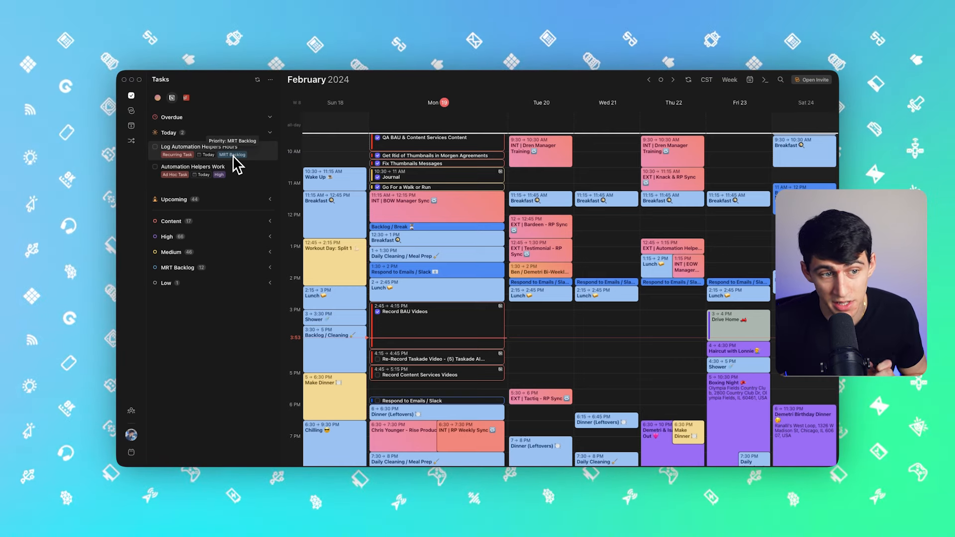
pyautogui.moveTo(201, 186)
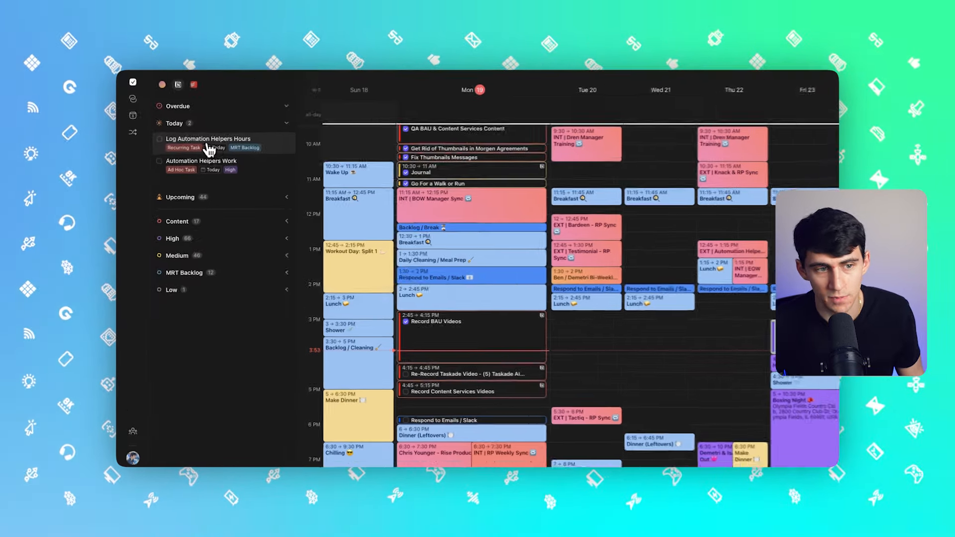
# - Preview Log Automation Helpers Hours from the Today tasks sidebar
pyautogui.click(207, 139)
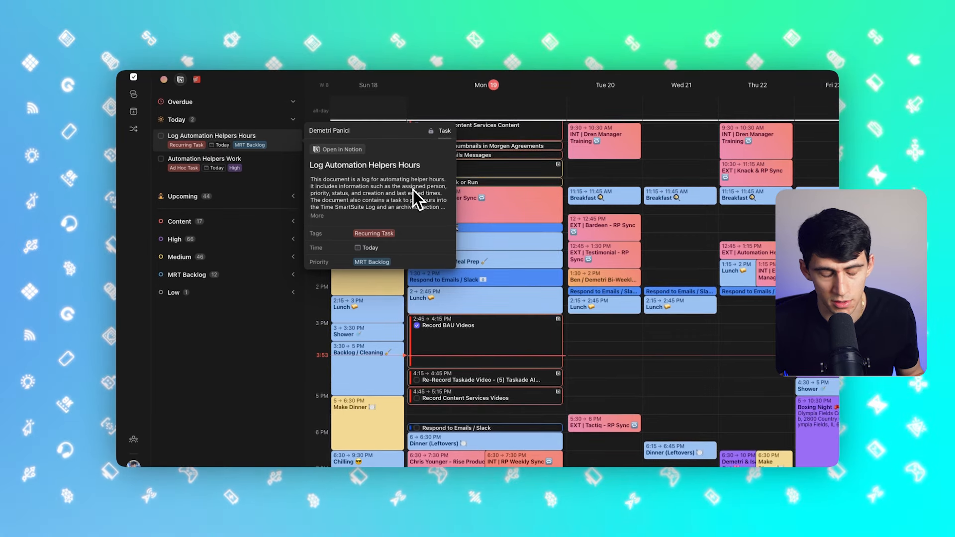